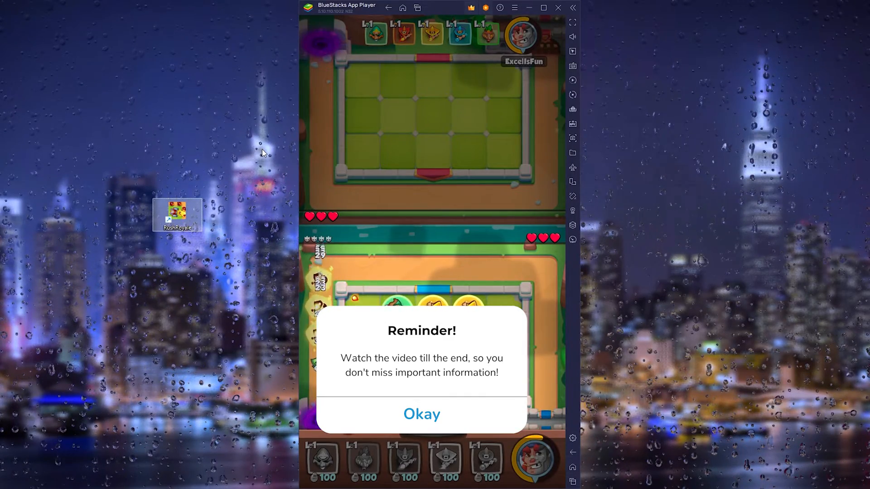
- Switch from the BlueStacks Rush Royale window to a new Firefox tab
{"action": "left_click", "coordinate": [422, 414]}
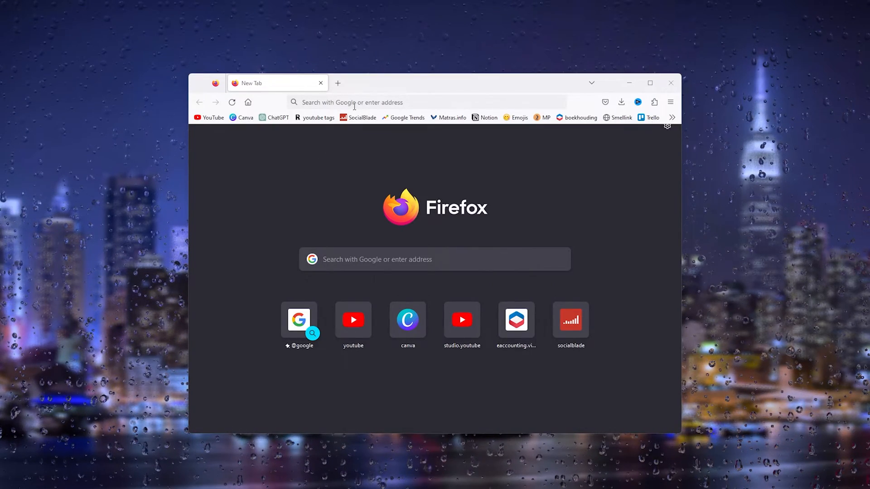
- Go to bluestacks.com, agree to the cookie notice, and download BlueStacks 10
{"action": "type", "text": "b"}
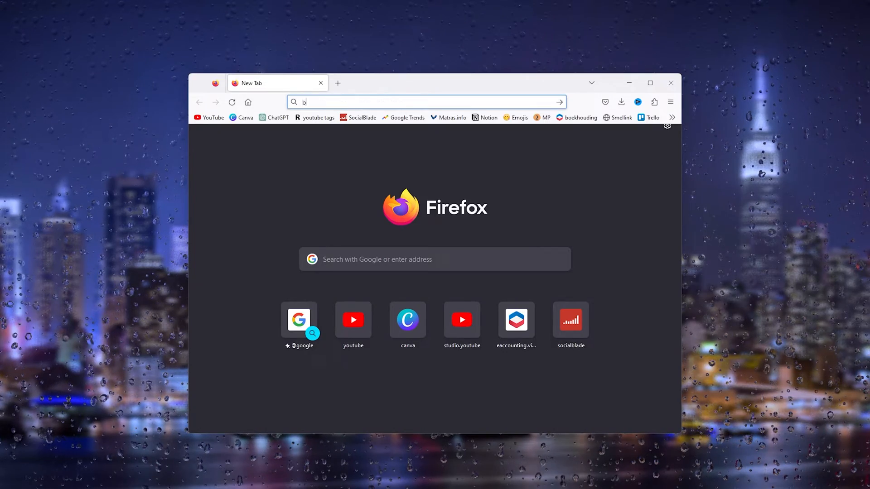
{"action": "type", "text": "bluestacks.com"}
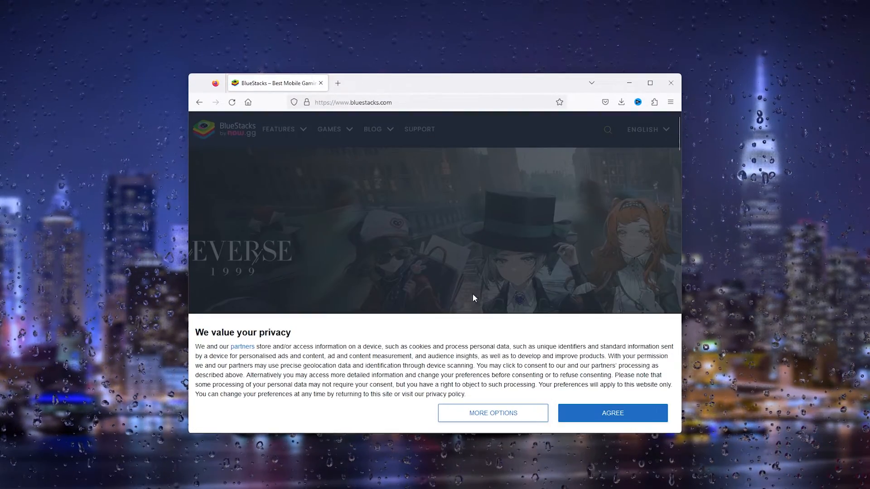
{"action": "left_click", "coordinate": [613, 413]}
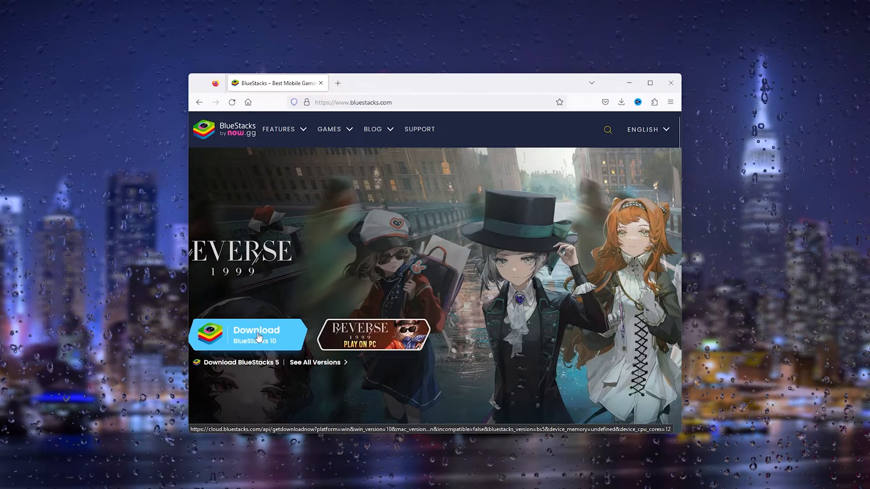
{"action": "left_click", "coordinate": [253, 334]}
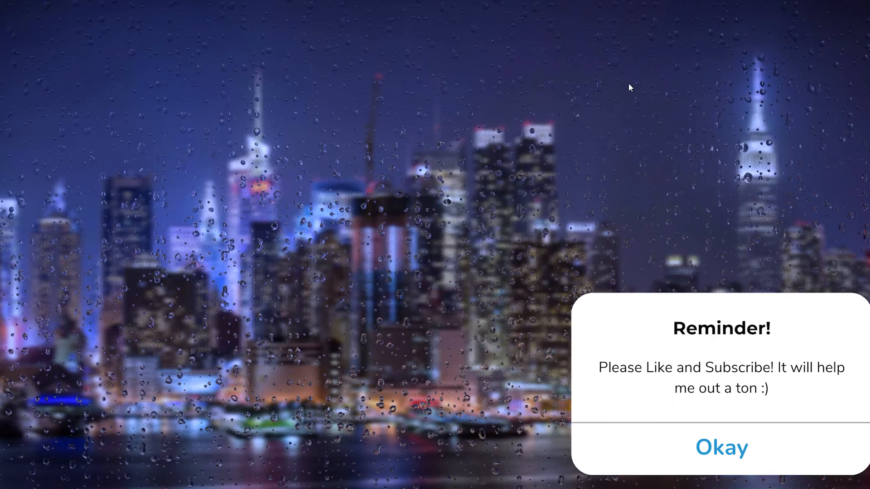
- Run the downloaded BlueStacks installer to bring up the by now.gg launcher
{"action": "left_click", "coordinate": [721, 447]}
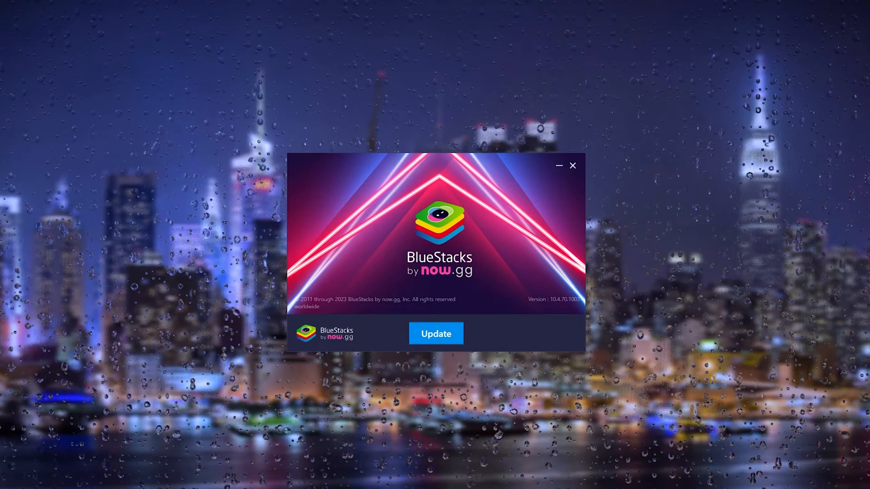
- Update and launch BlueStacks, then open the Play Store search
{"action": "left_click", "coordinate": [436, 334]}
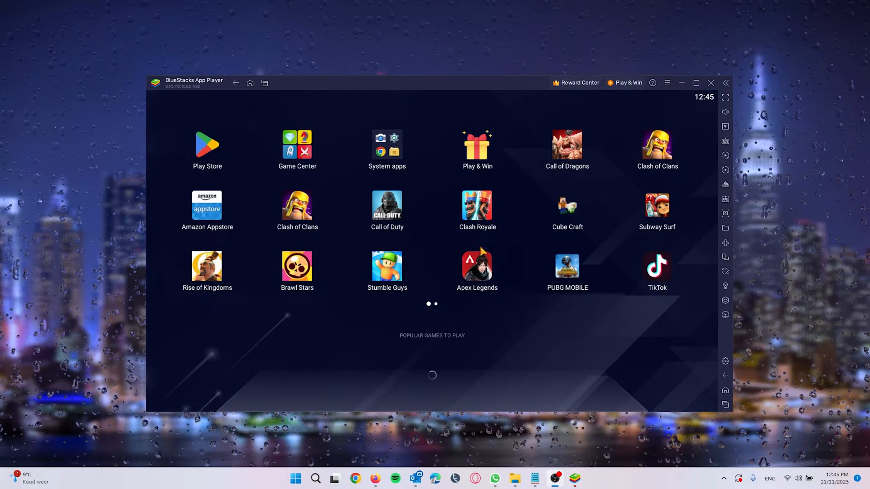
{"action": "mouse_move", "coordinate": [218, 118]}
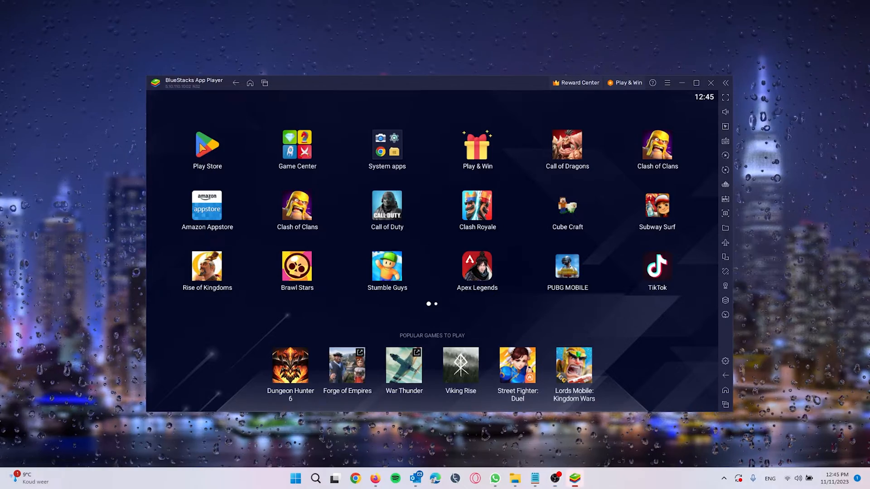
{"action": "left_click", "coordinate": [207, 145]}
{"action": "type", "text": "r"}
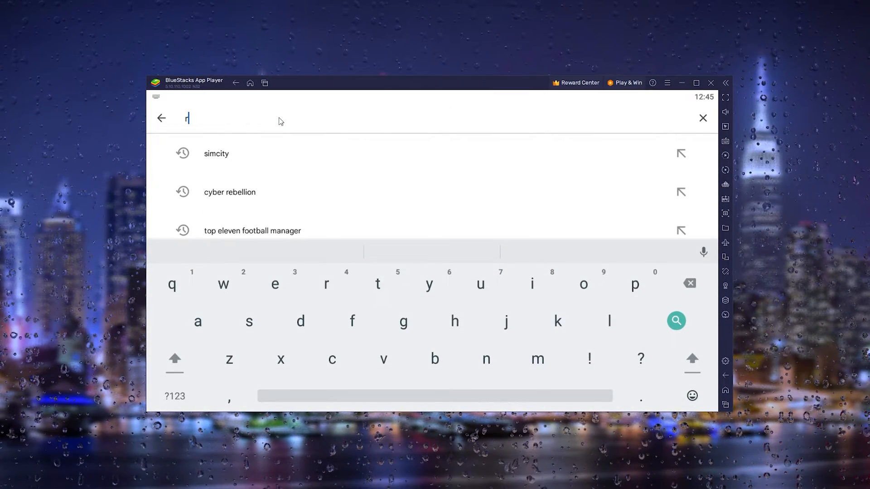
- Search 'rush royale tower defense' and install Rush Royale: Tower Defense TD
{"action": "type", "text": "ush roya"}
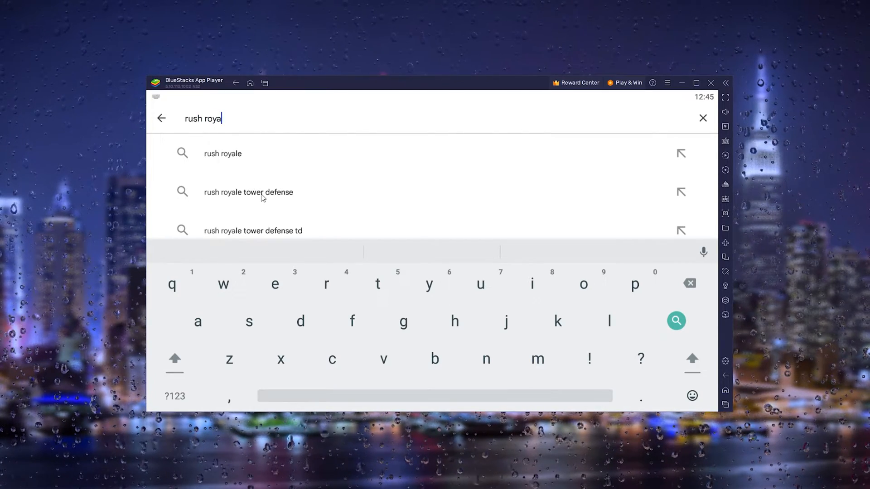
{"action": "left_click", "coordinate": [249, 192]}
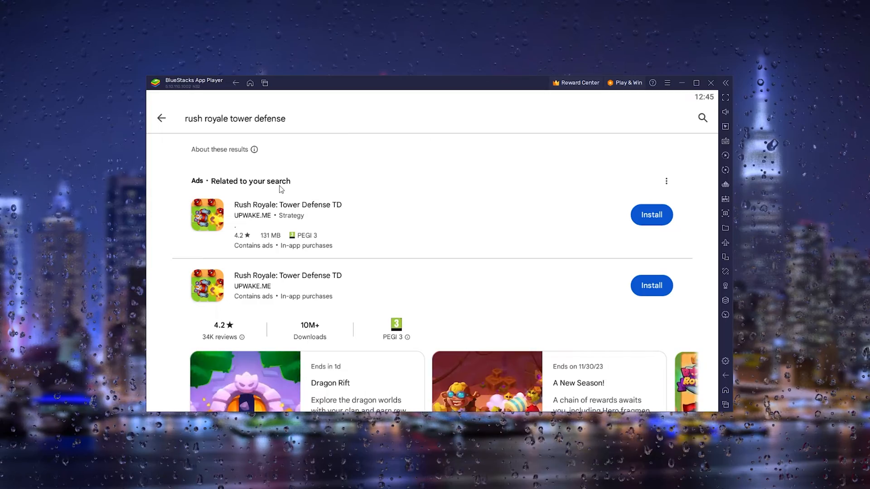
{"action": "scroll", "scroll_direction": "down", "scroll_amount": 3}
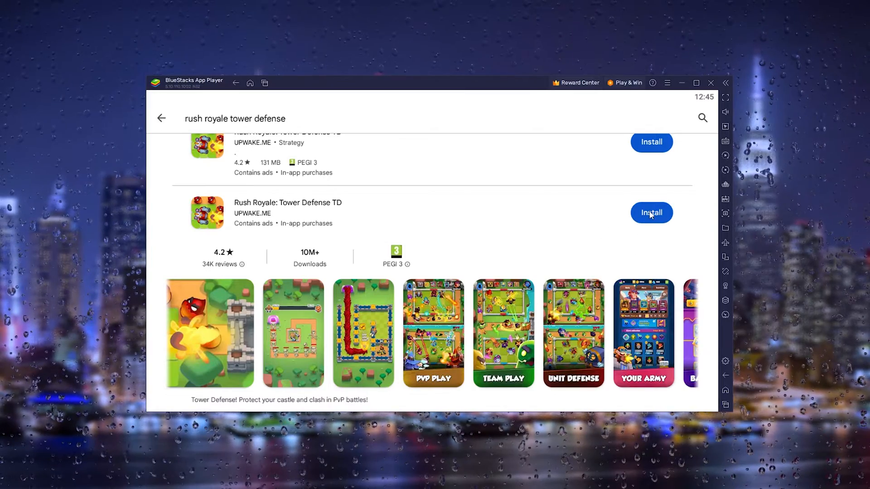
{"action": "left_click", "coordinate": [651, 212]}
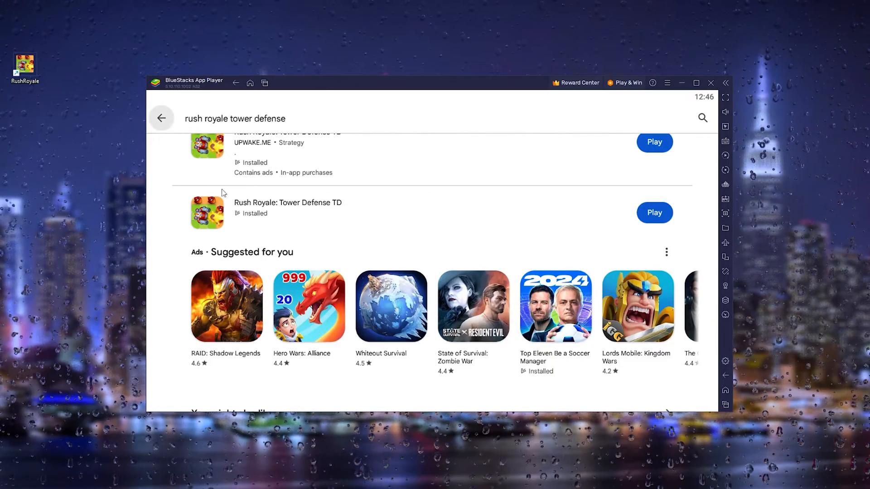
- Start Rush Royale: Tower Defense TD with its Play button in the store
{"action": "left_click", "coordinate": [24, 62]}
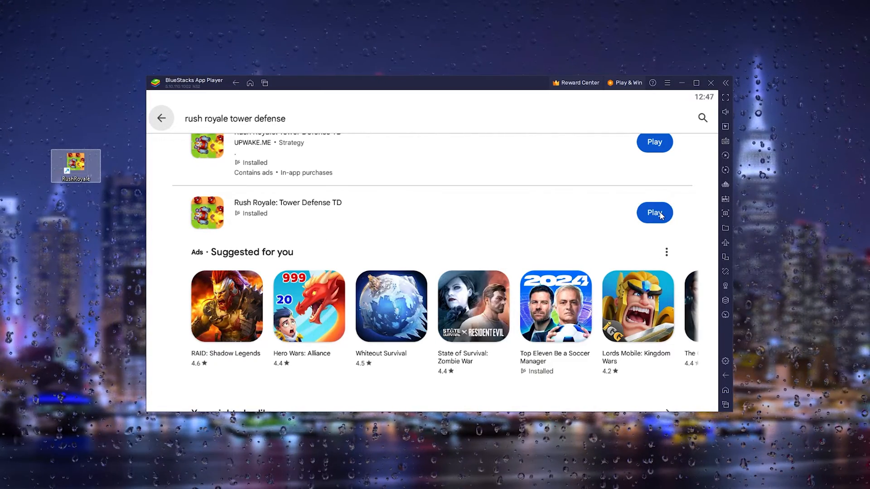
{"action": "left_click", "coordinate": [654, 212]}
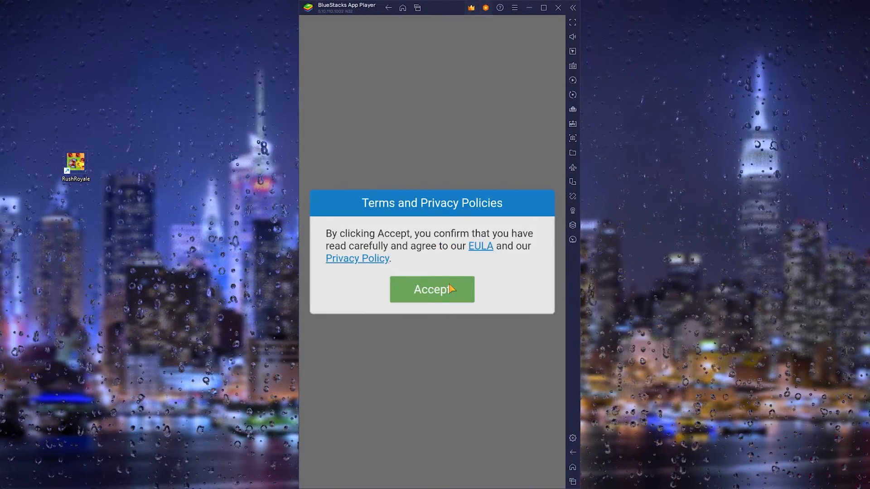
- Accept the Terms and Privacy Policies and play without connecting an account
{"action": "left_click", "coordinate": [432, 289]}
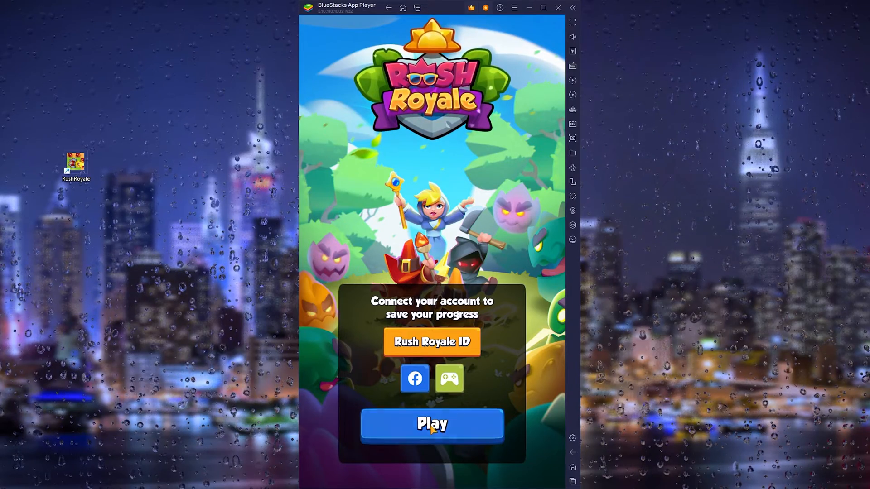
{"action": "left_click", "coordinate": [433, 424]}
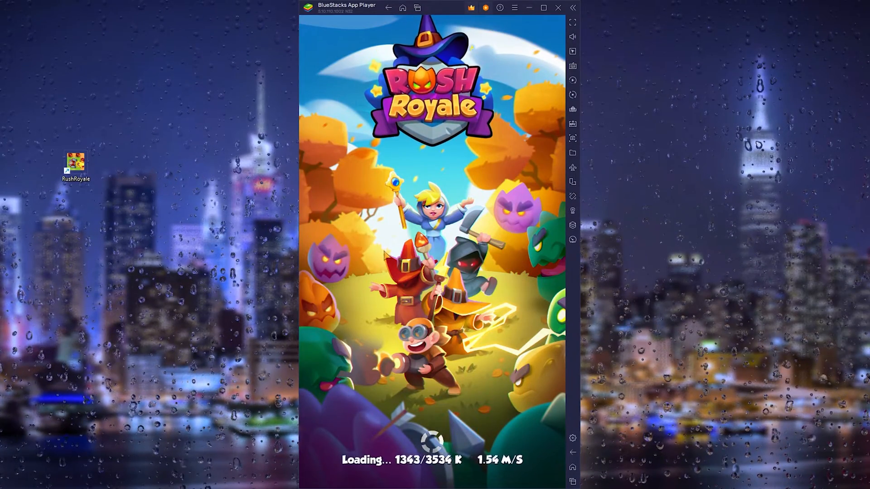